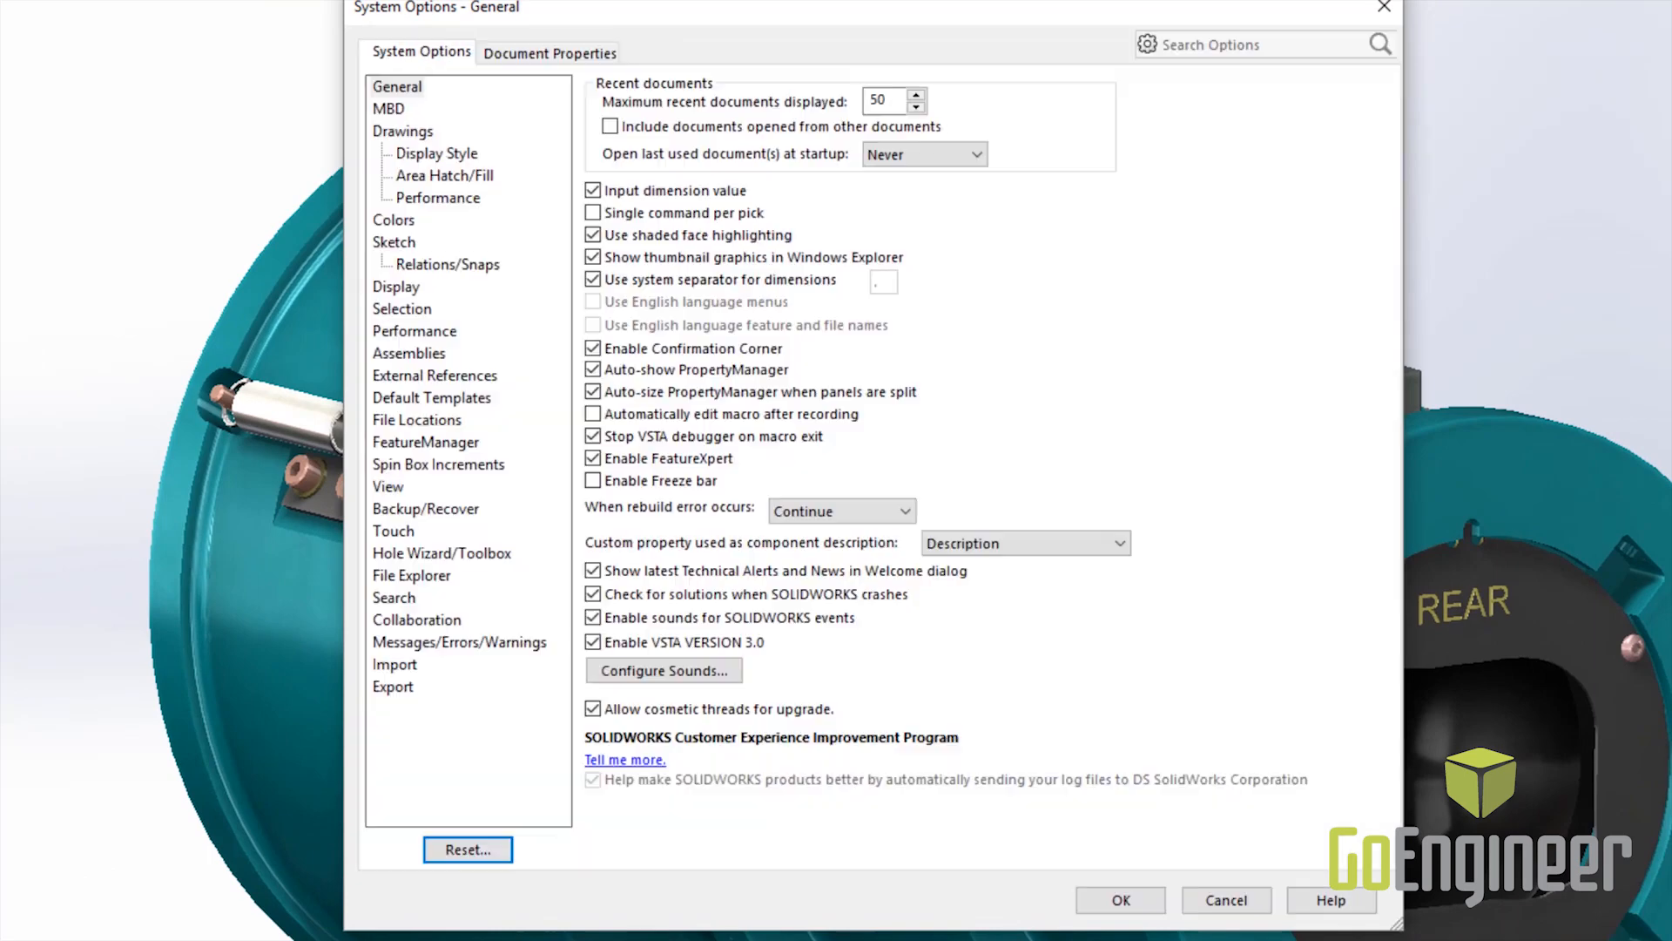
mouse_move(414, 331)
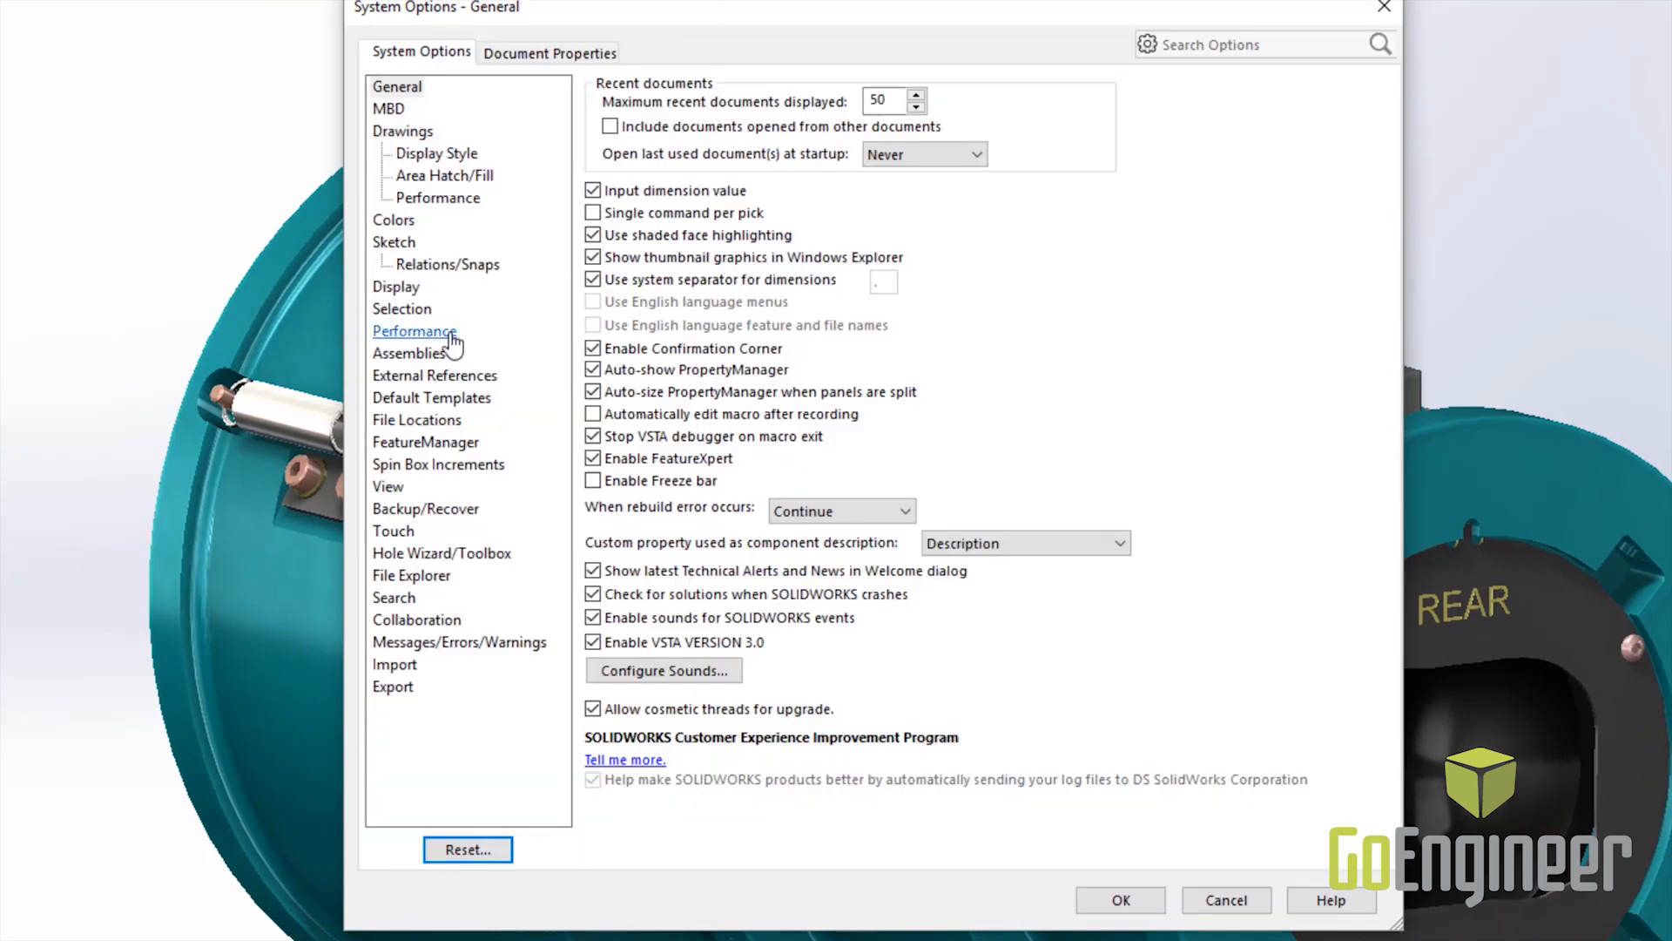
- Enable the beta 'Enable performance pipeline' option on the Performance page and accept the system options
left_click(414, 331)
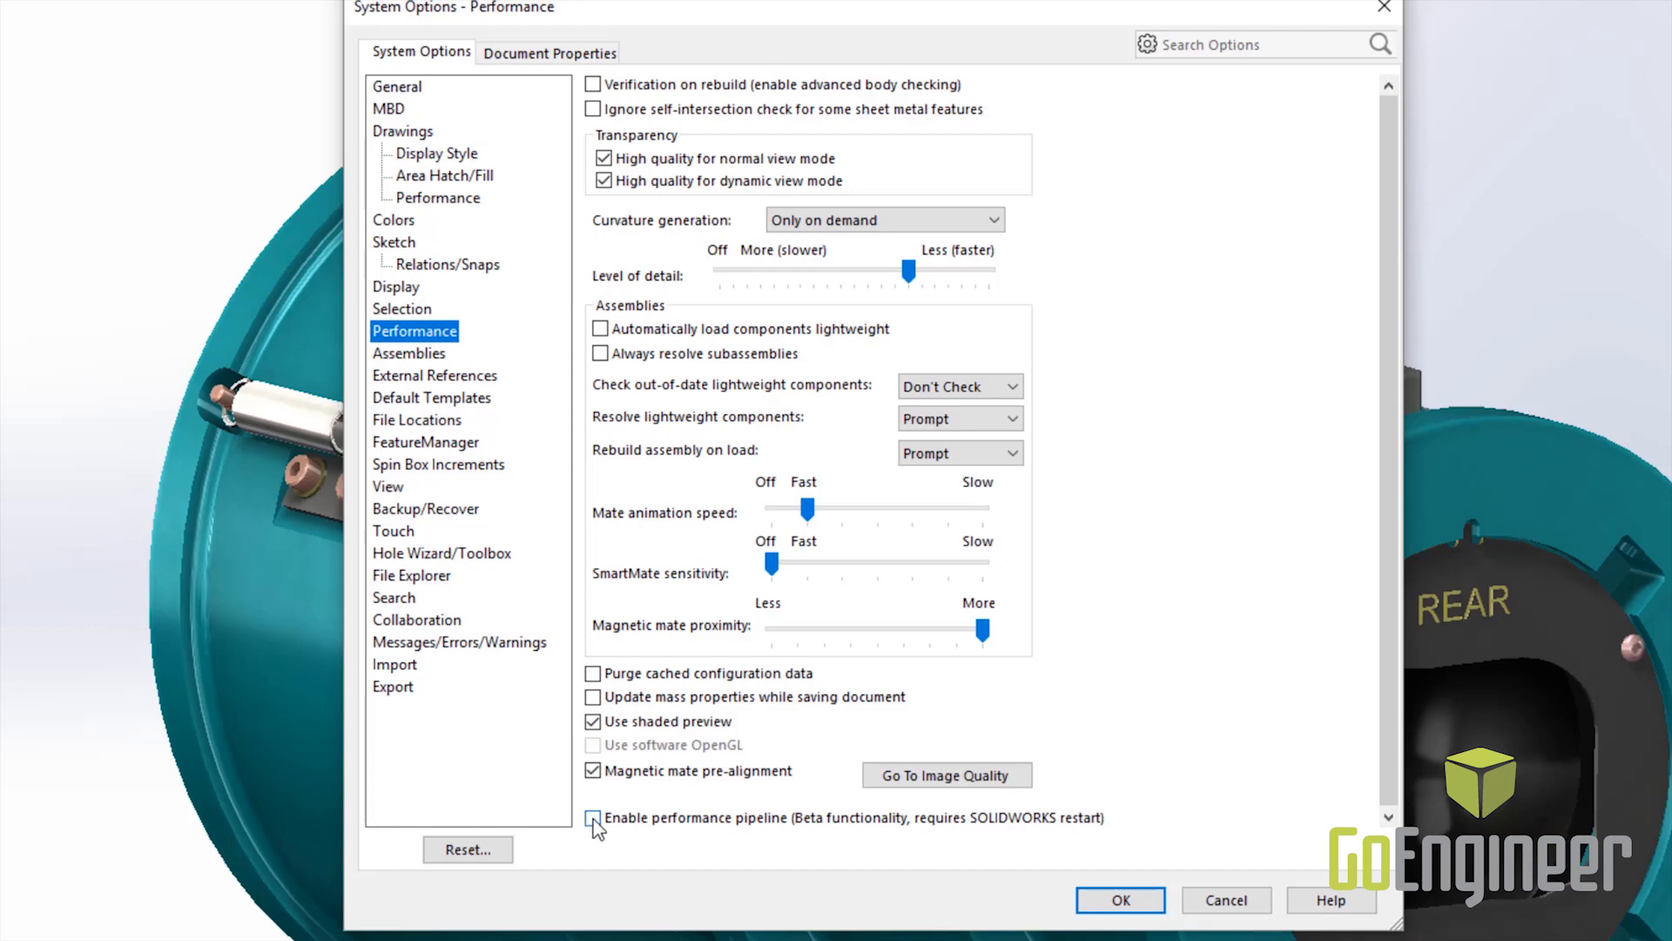
left_click(592, 818)
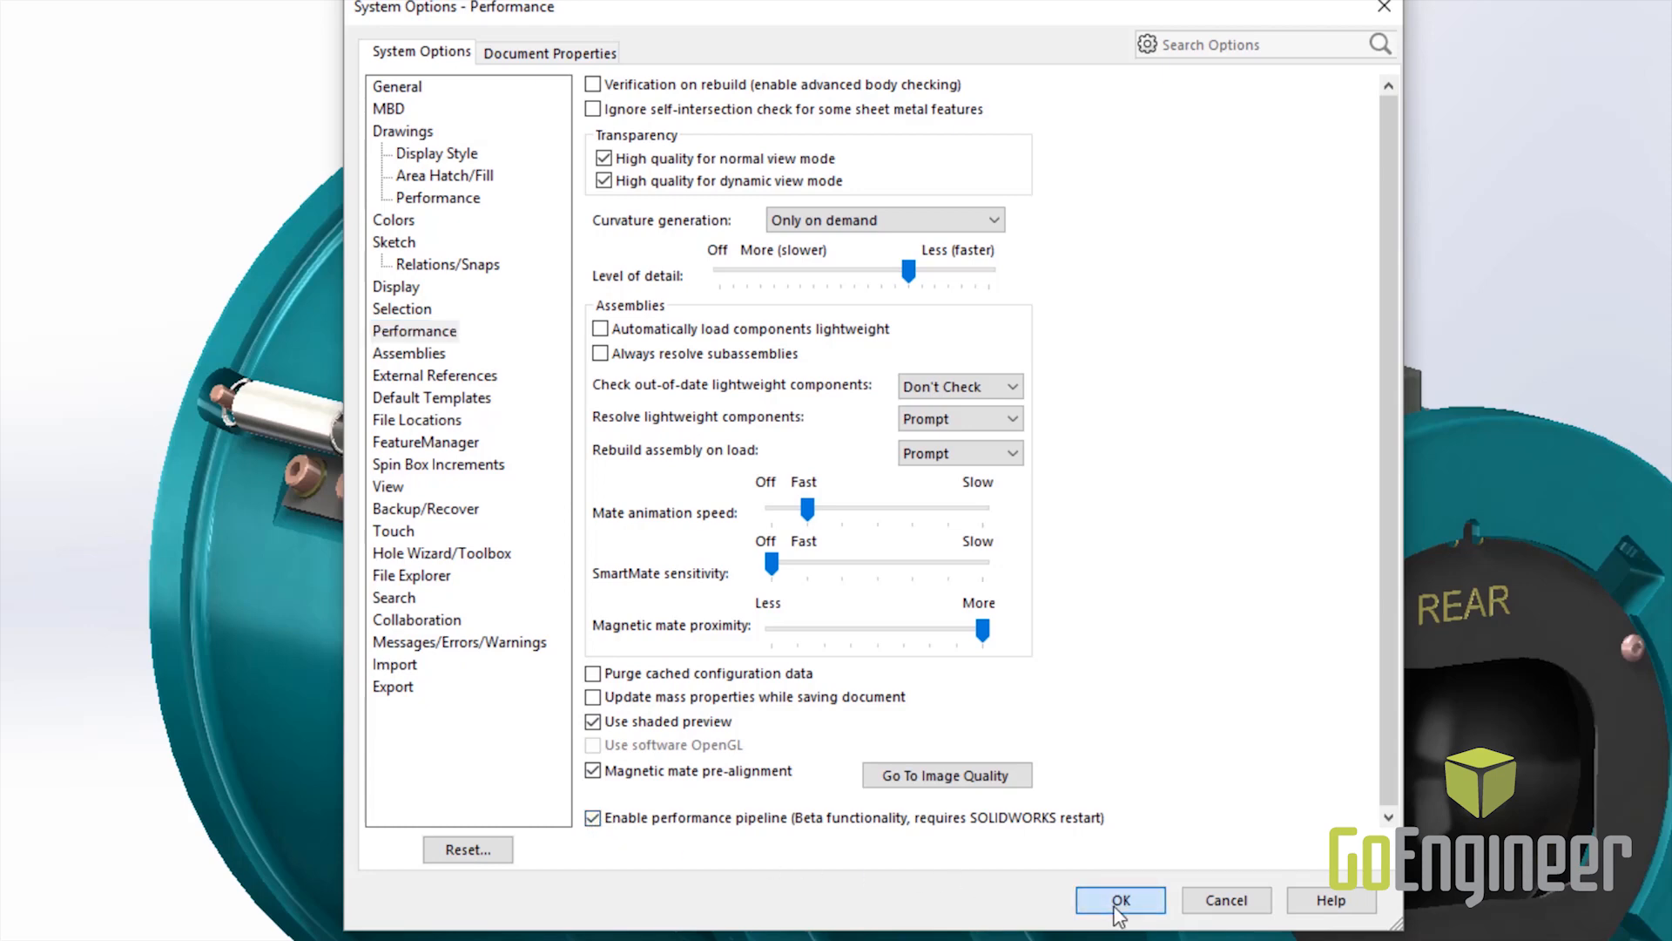
left_click(1119, 899)
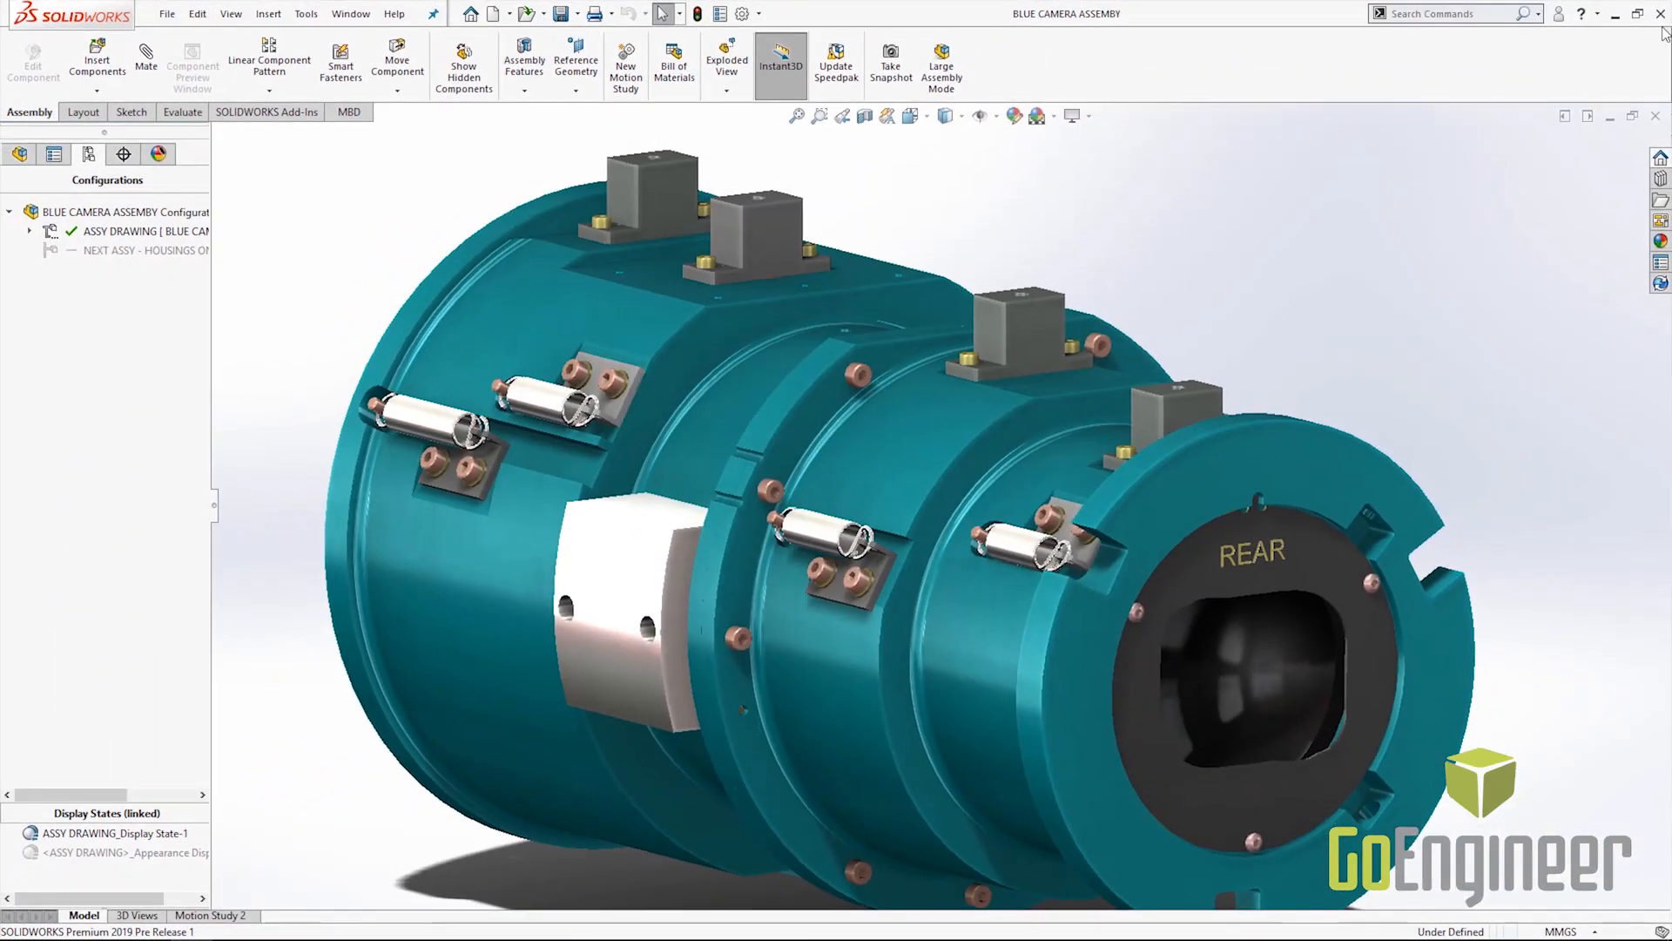
mouse_move(1662, 16)
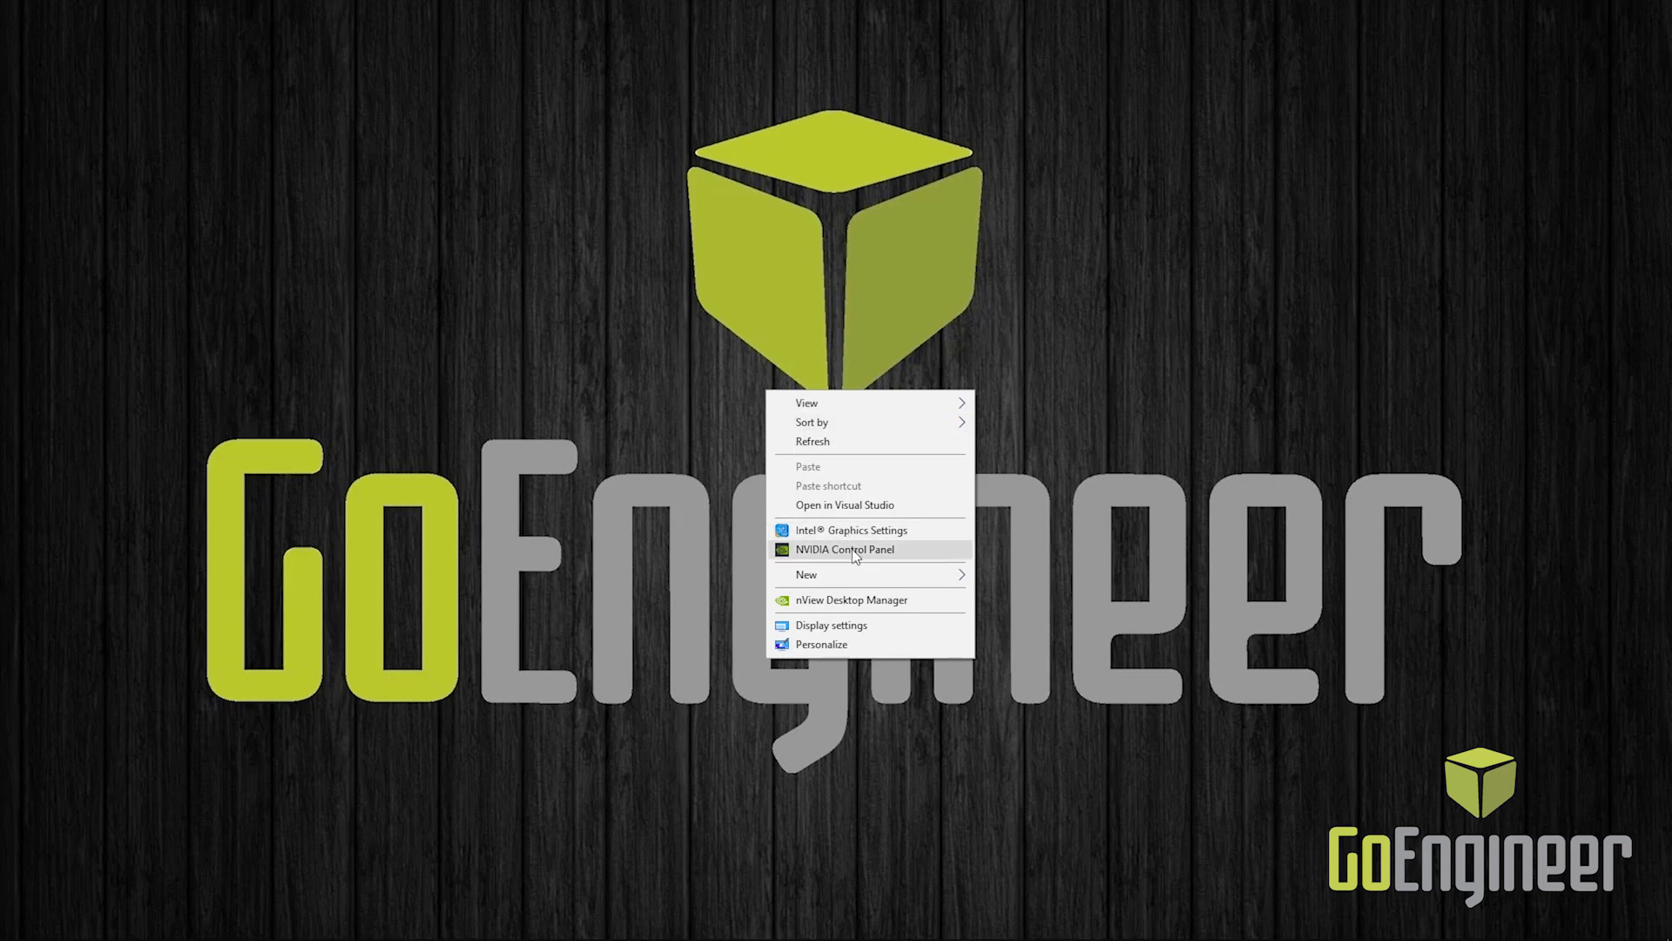
- In NVIDIA Control Panel, select Workstation App - Dynamic Streaming as the global 3D preset
left_click(845, 548)
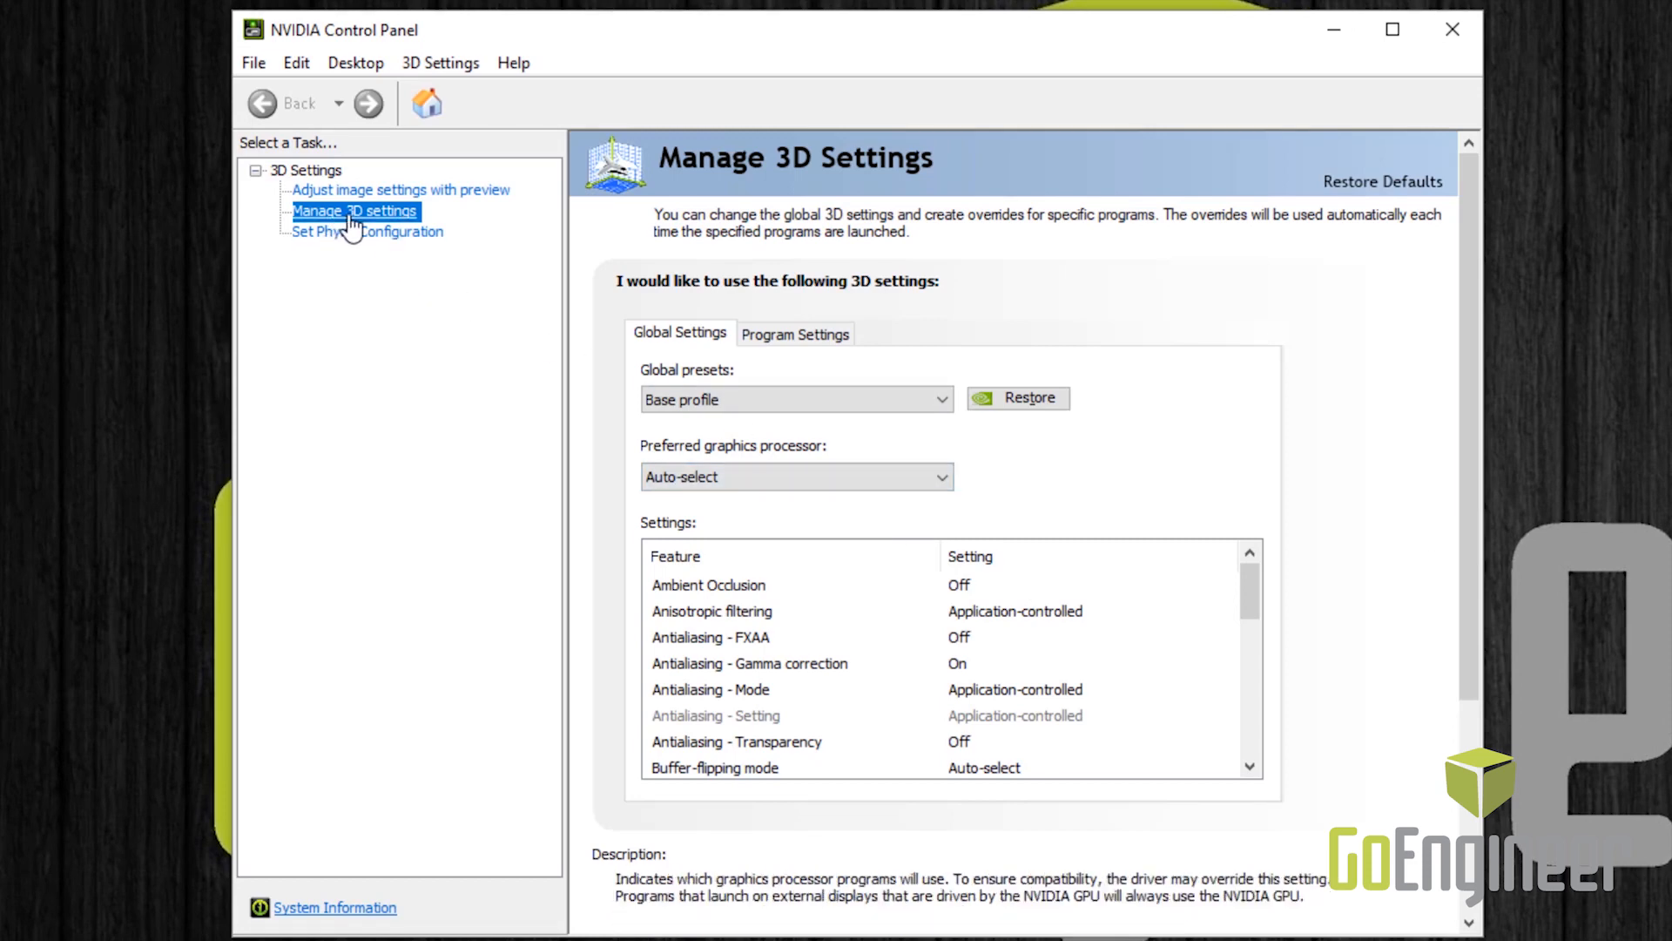
mouse_move(950, 411)
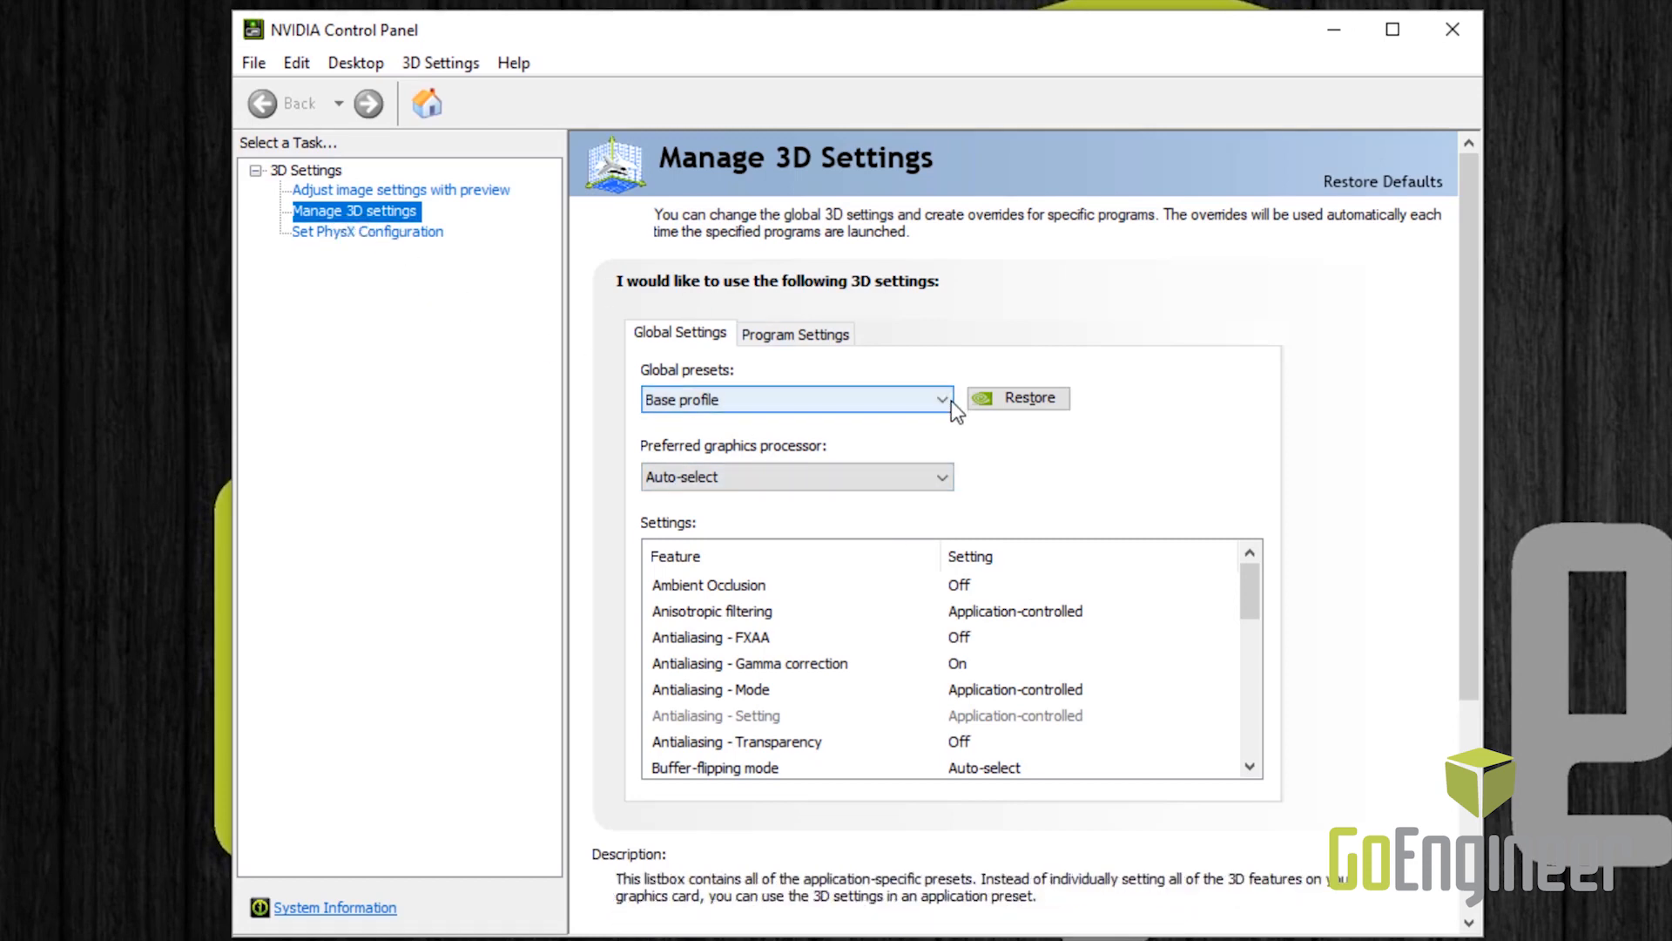
left_click(939, 399)
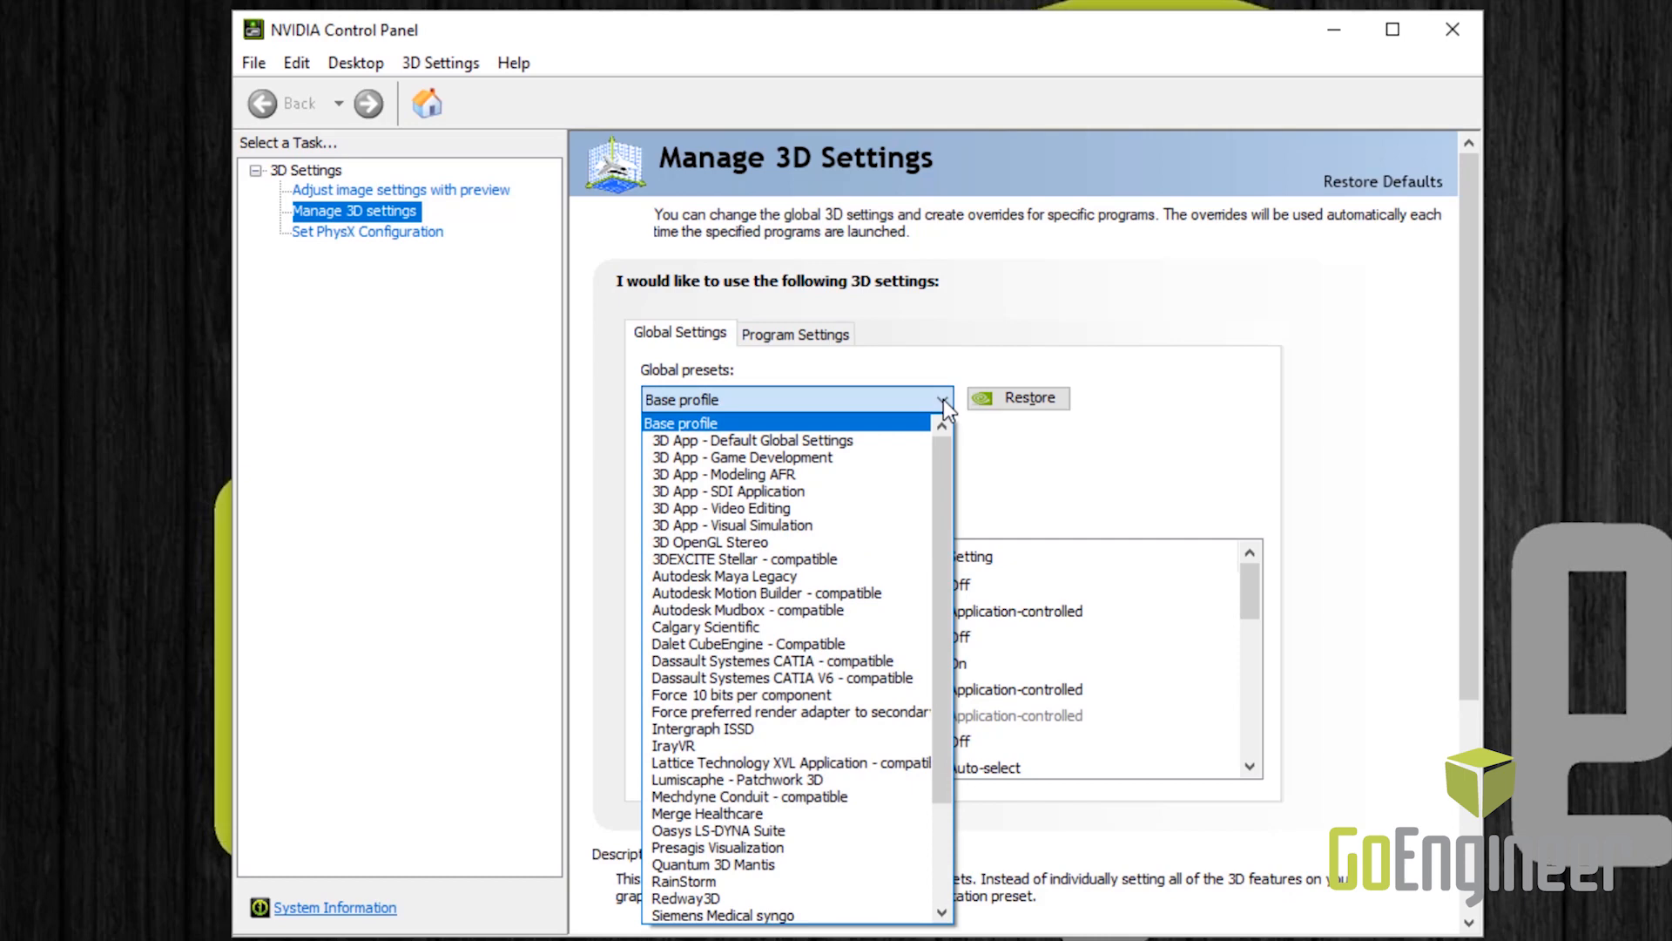
scroll("down", 3)
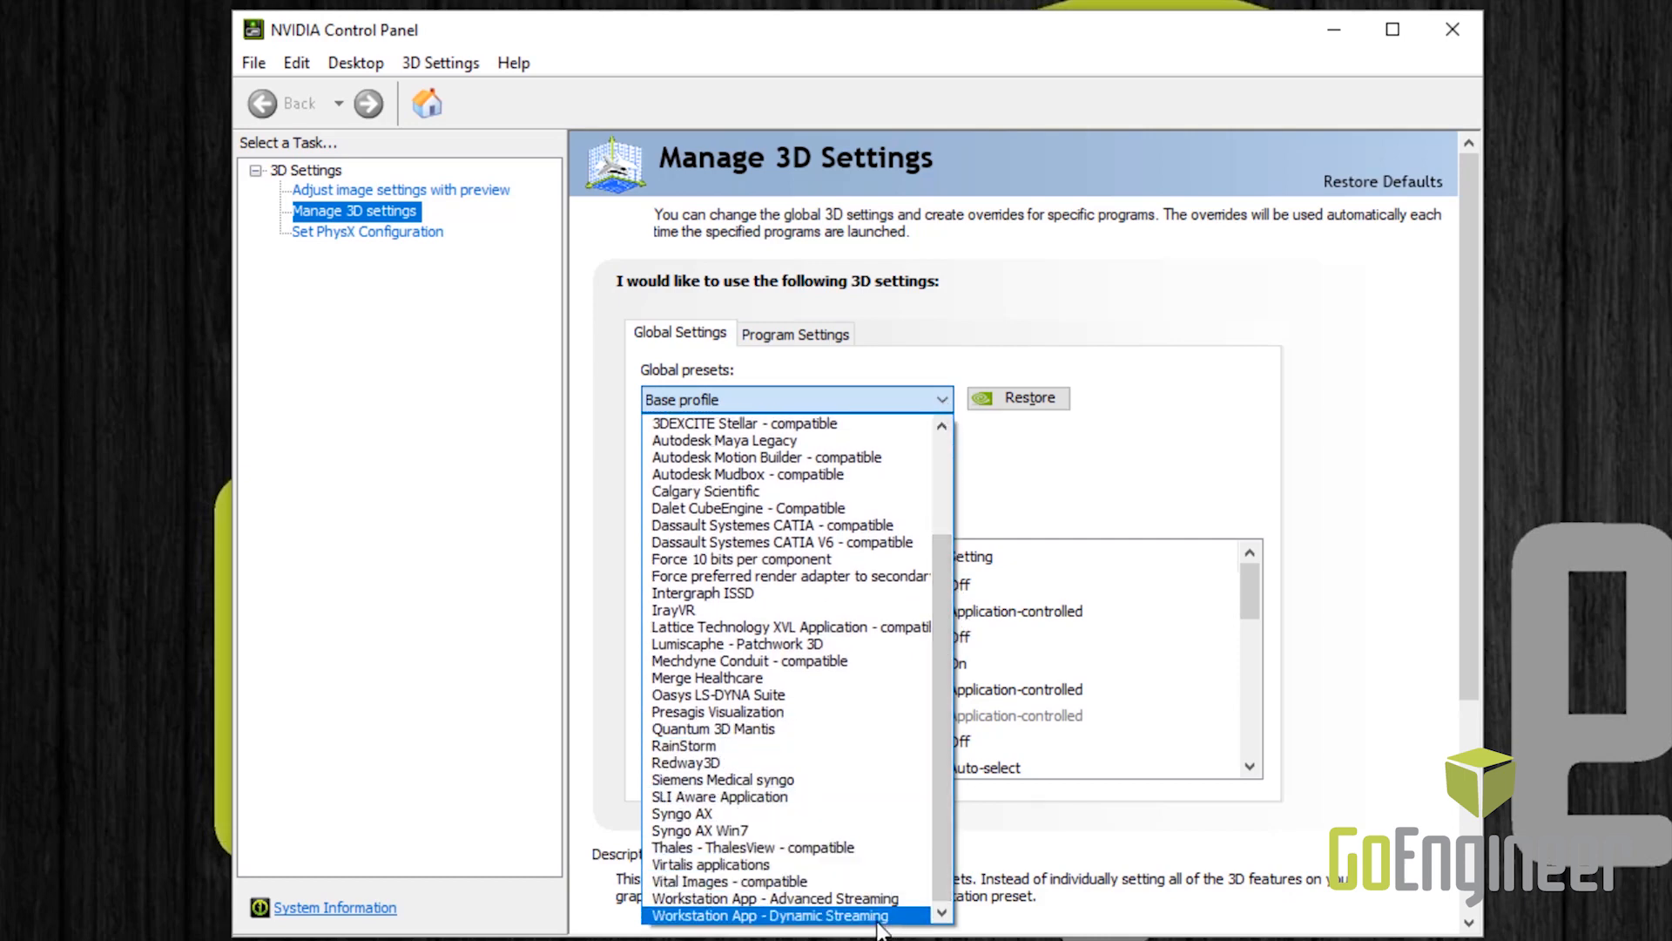
left_click(768, 915)
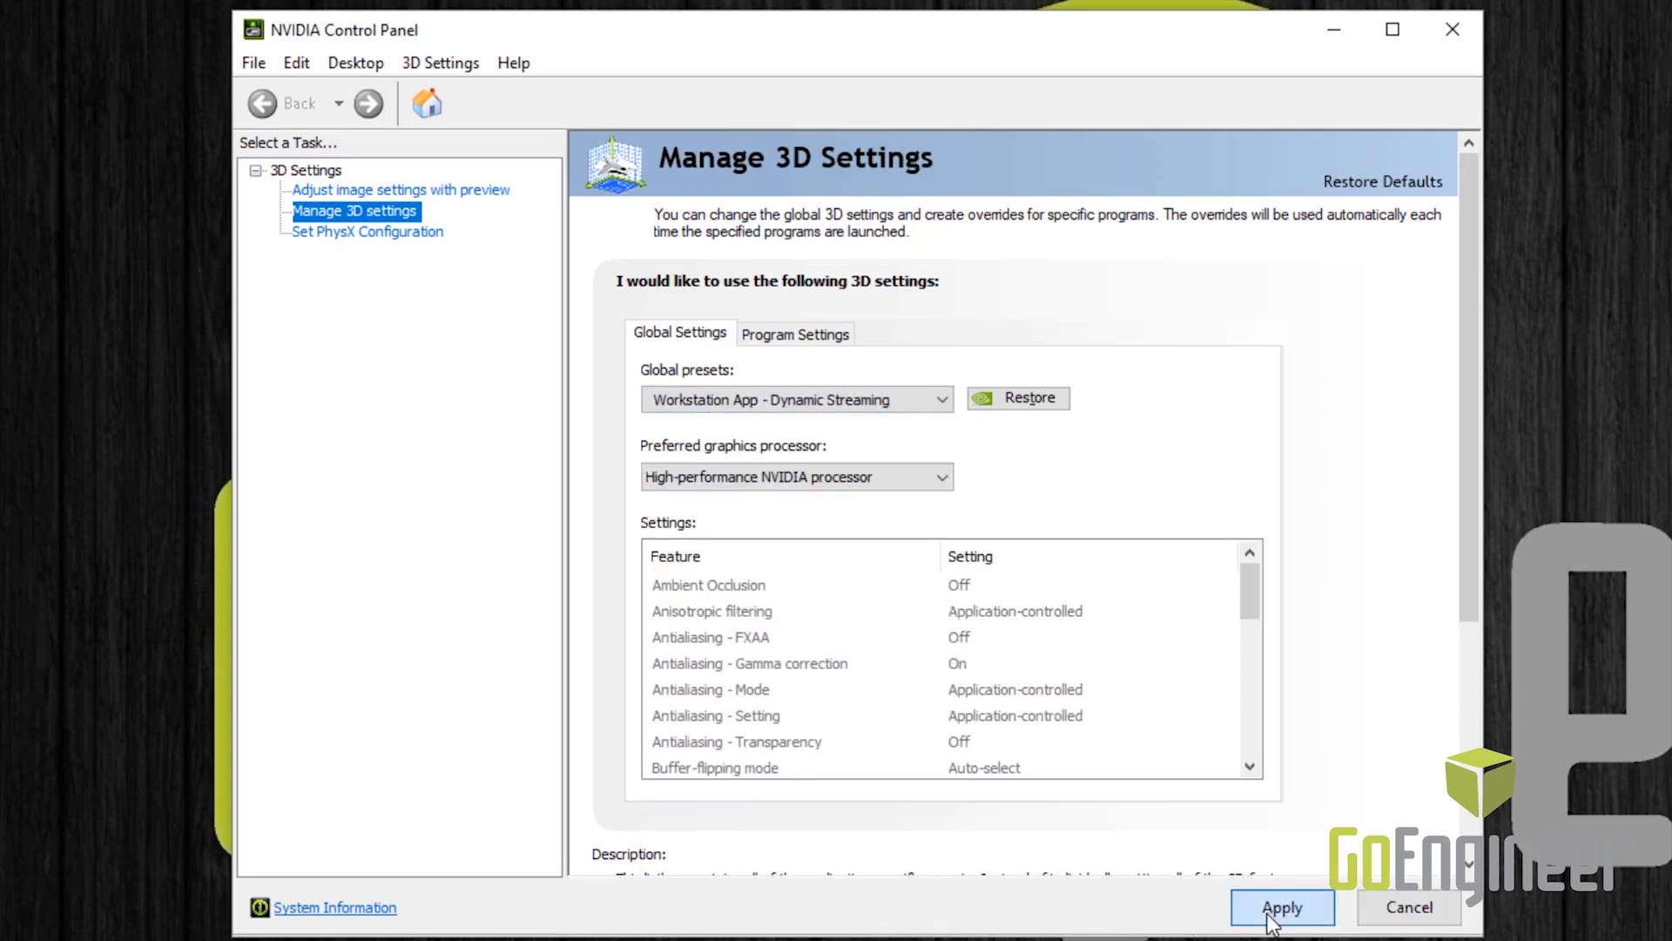
- Apply the new global preset and close the NVIDIA Control Panel
left_click(1281, 908)
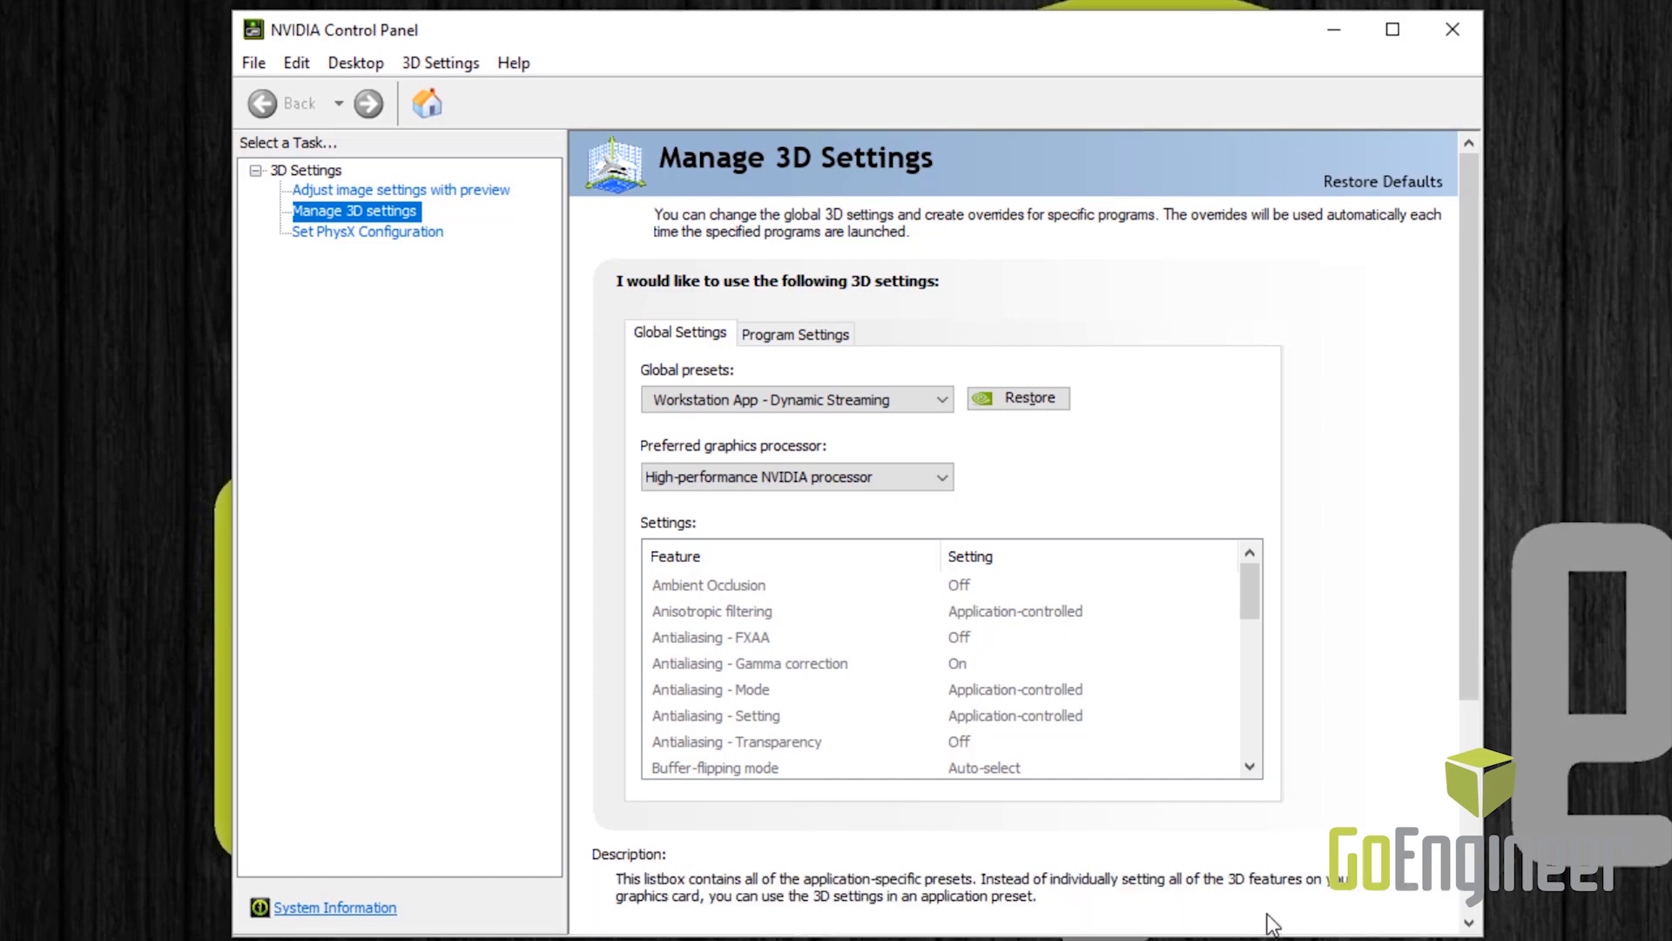
mouse_move(1451, 30)
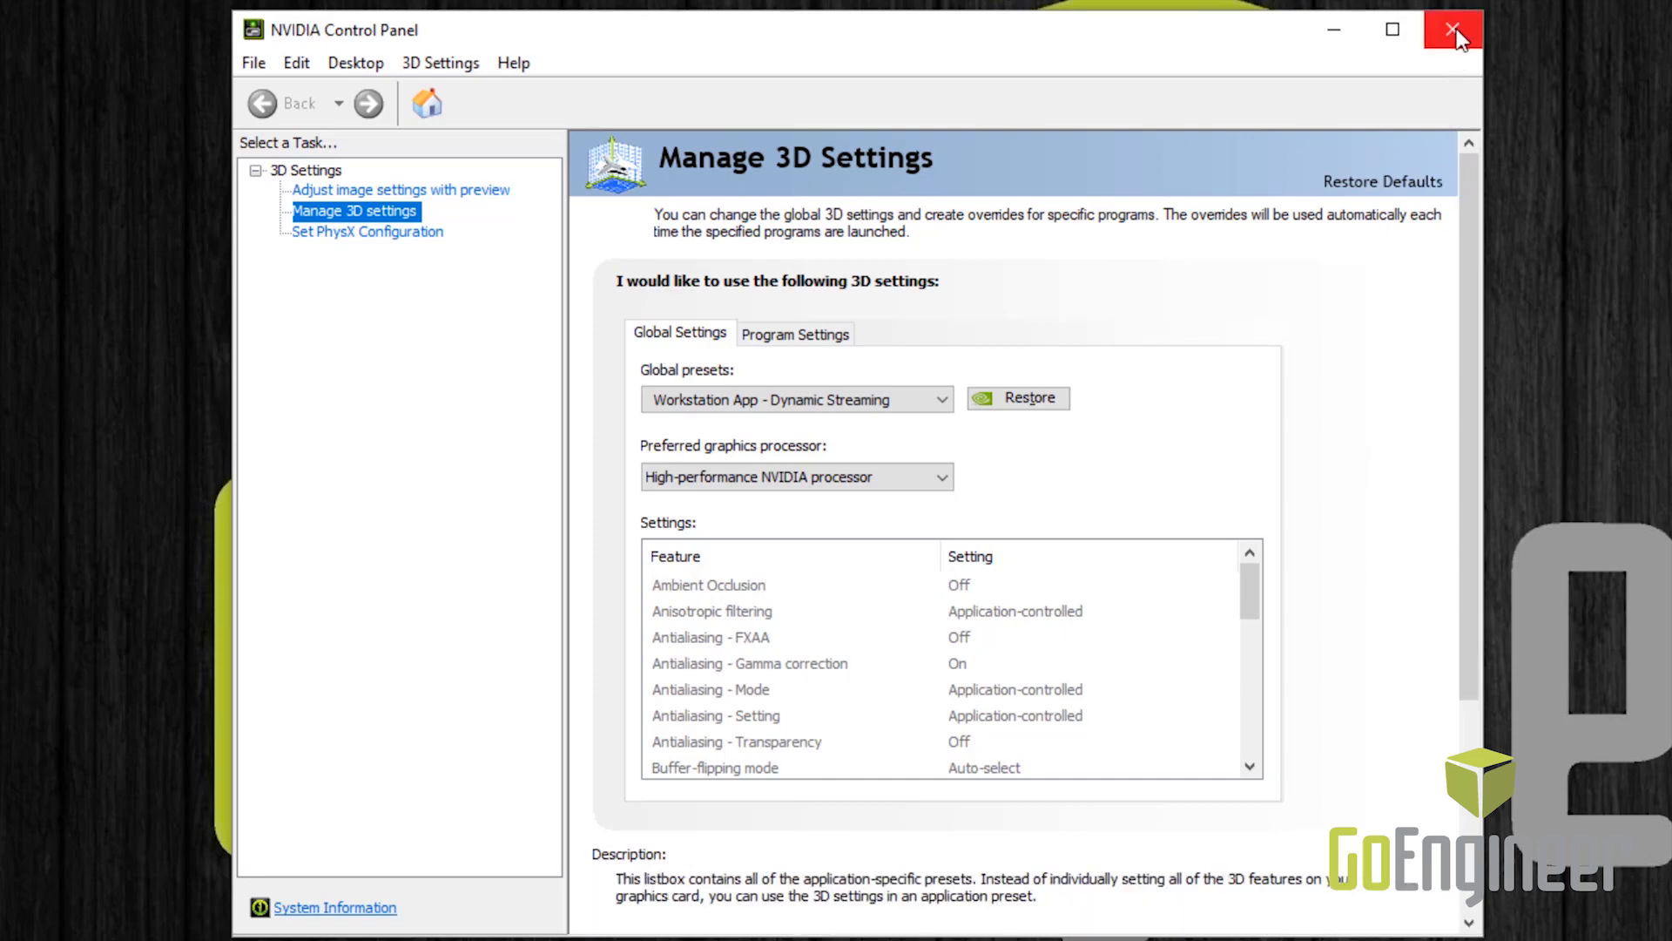
left_click(1451, 30)
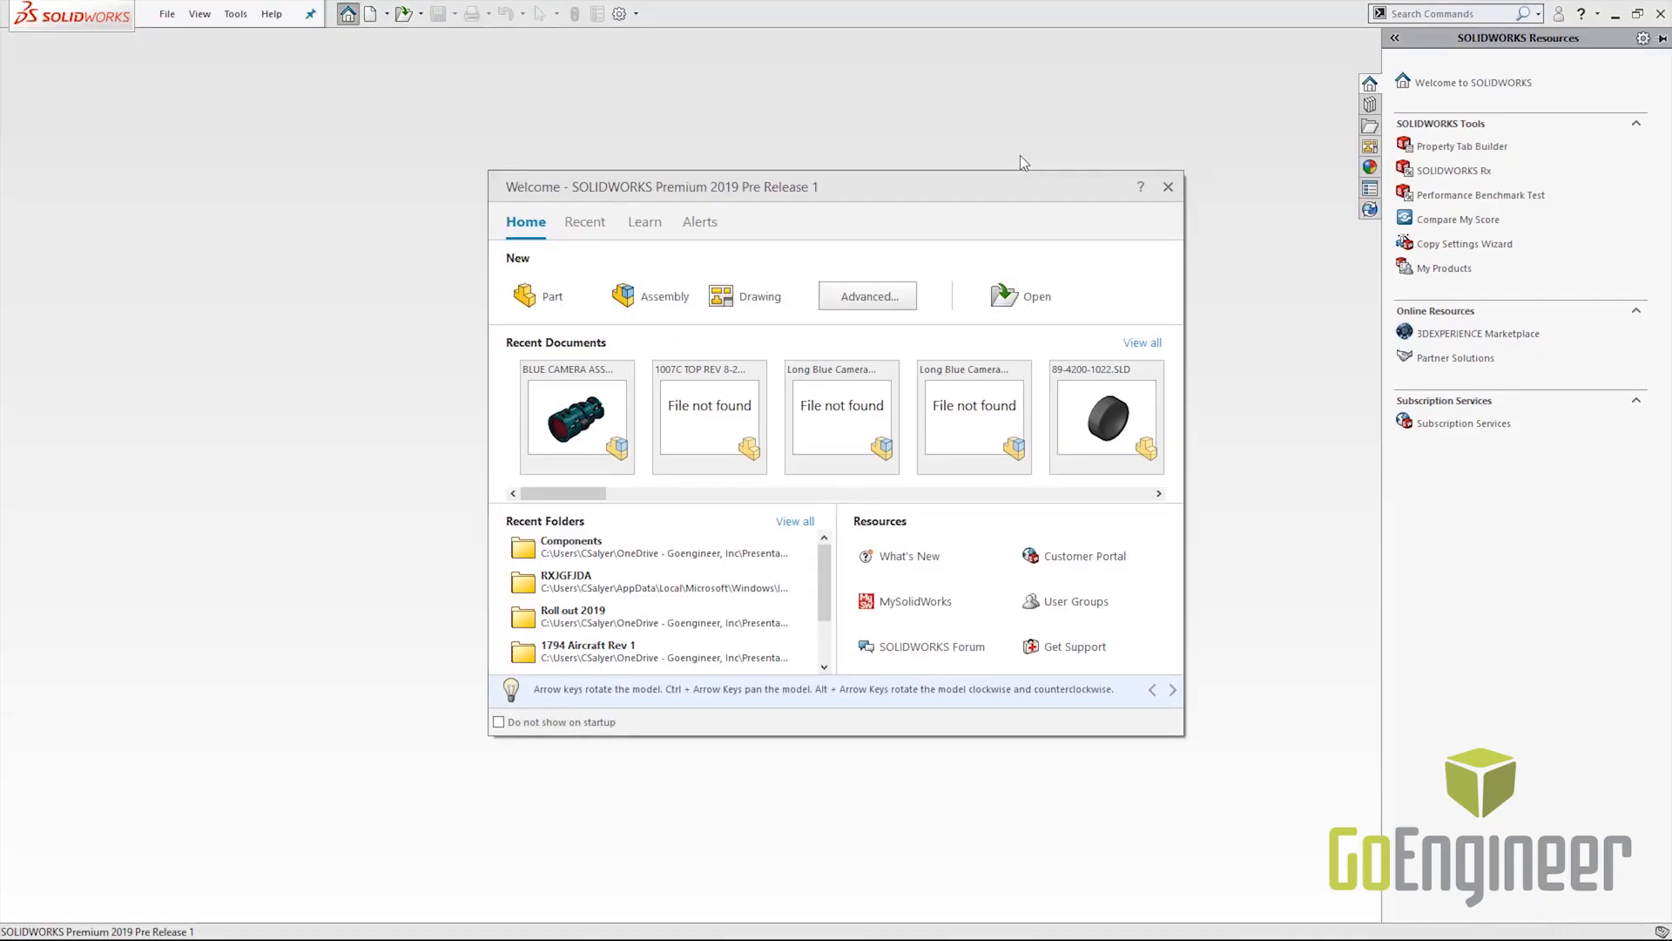
- Dismiss the SOLIDWORKS 2019 welcome screen, leaving the empty start window
left_click(1167, 187)
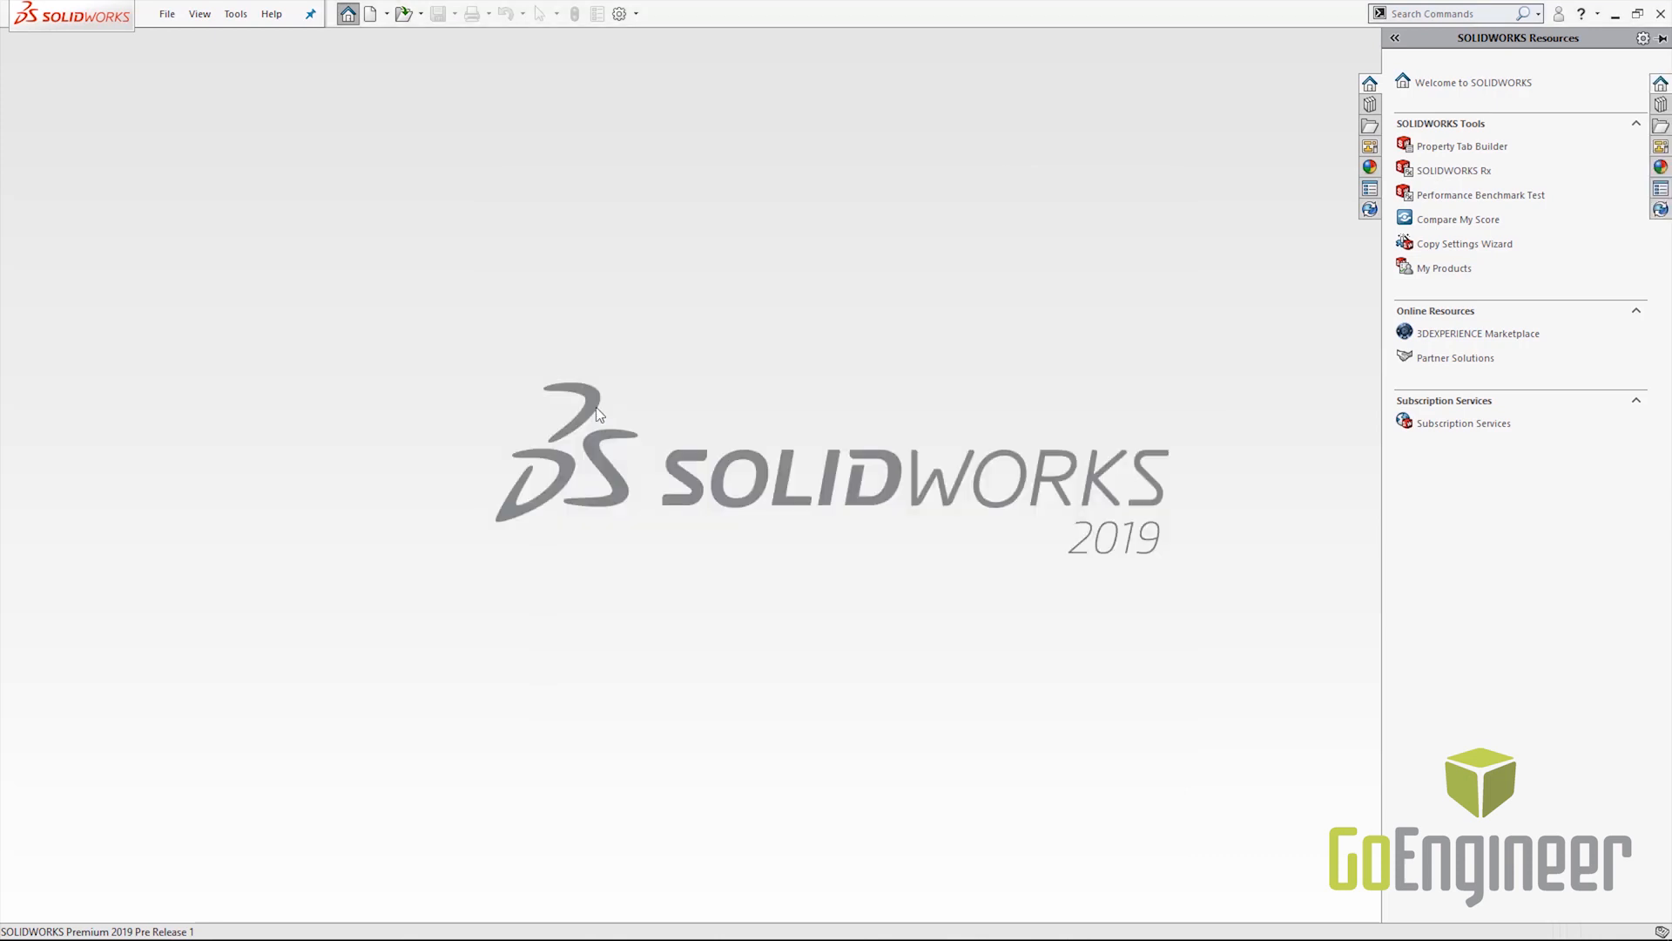